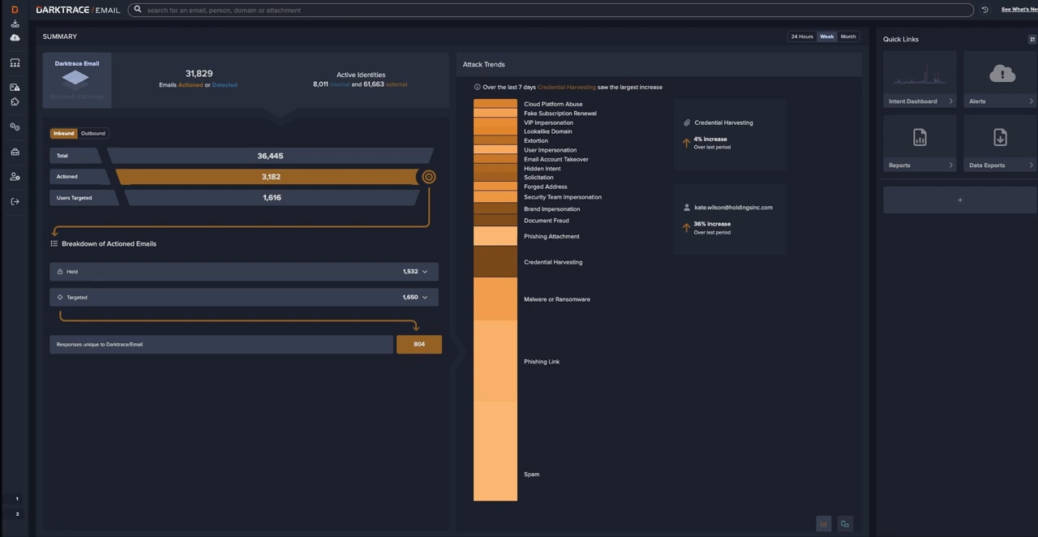
mouse_move(324, 75)
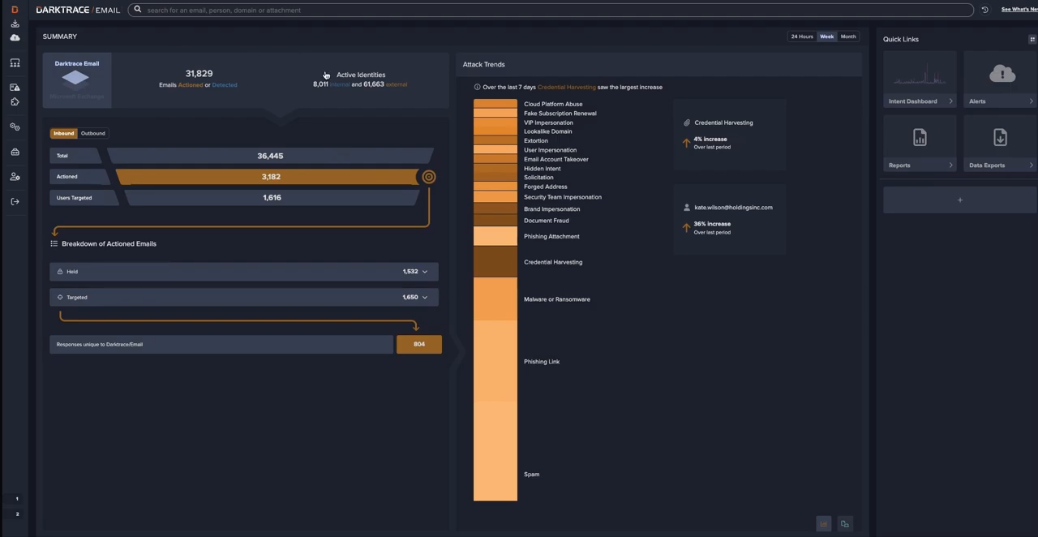
View Active Identities details: 8,011 internal, 61,663 external, with the seven-day summary.
left_click(360, 75)
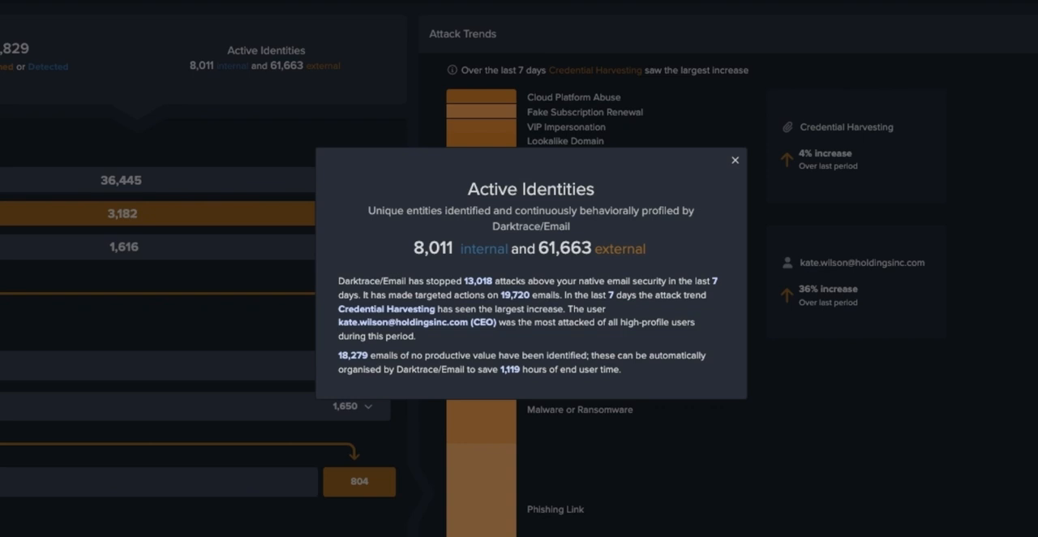
double_click(558, 249)
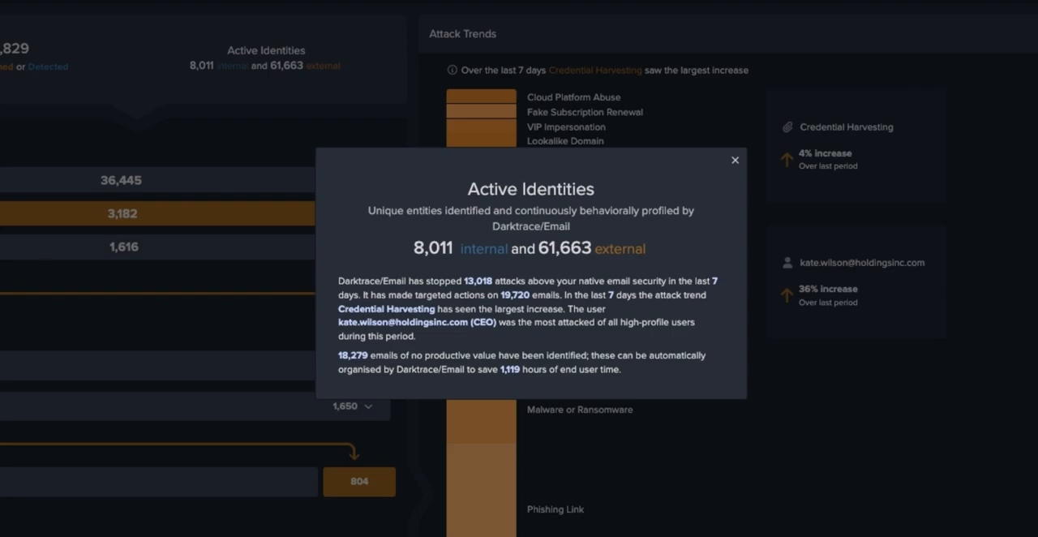
Dismiss the Active Identities details to reveal Attack Trends, led by Credential Harvesting.
left_click(735, 159)
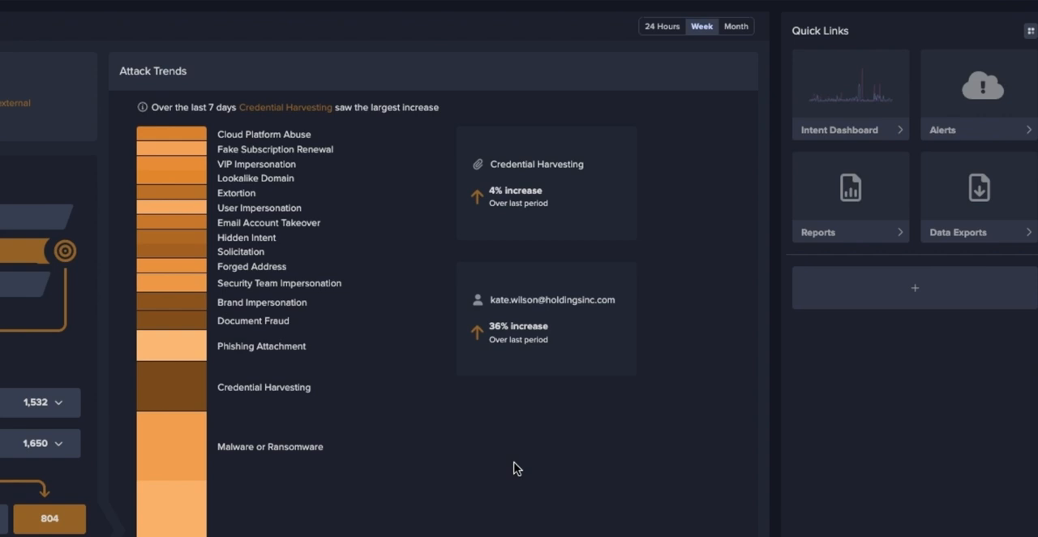
mouse_move(635, 65)
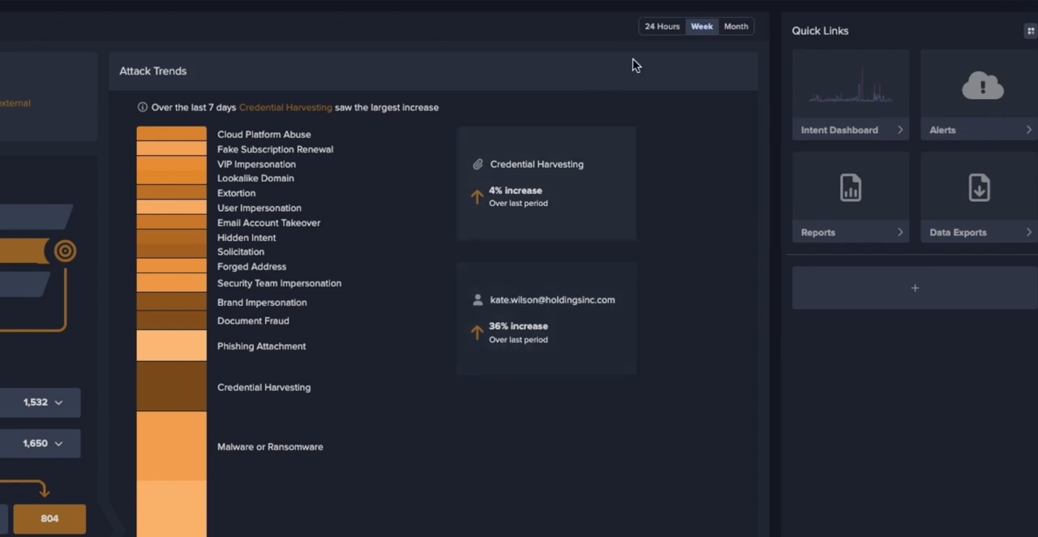
mouse_move(668, 53)
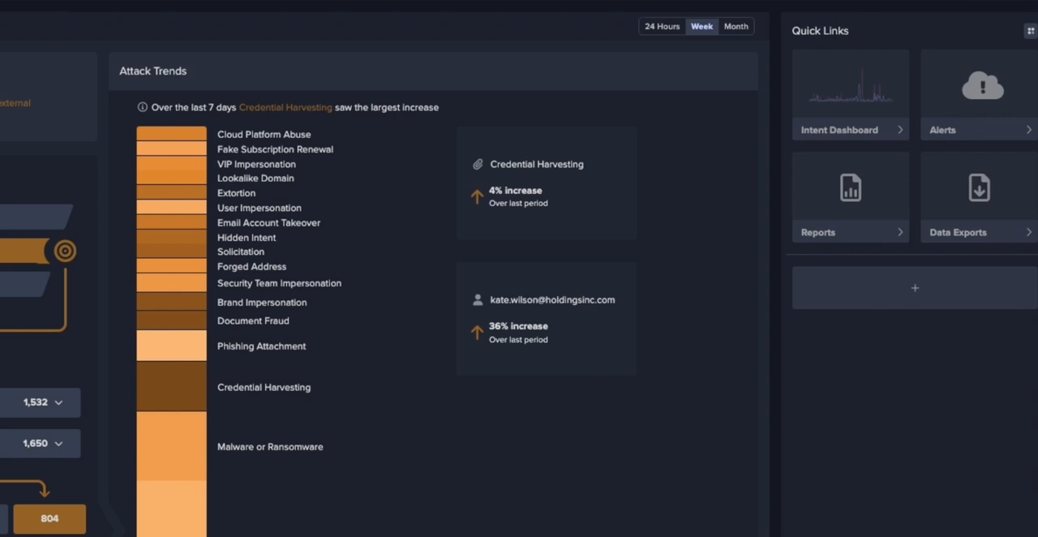
mouse_move(208, 238)
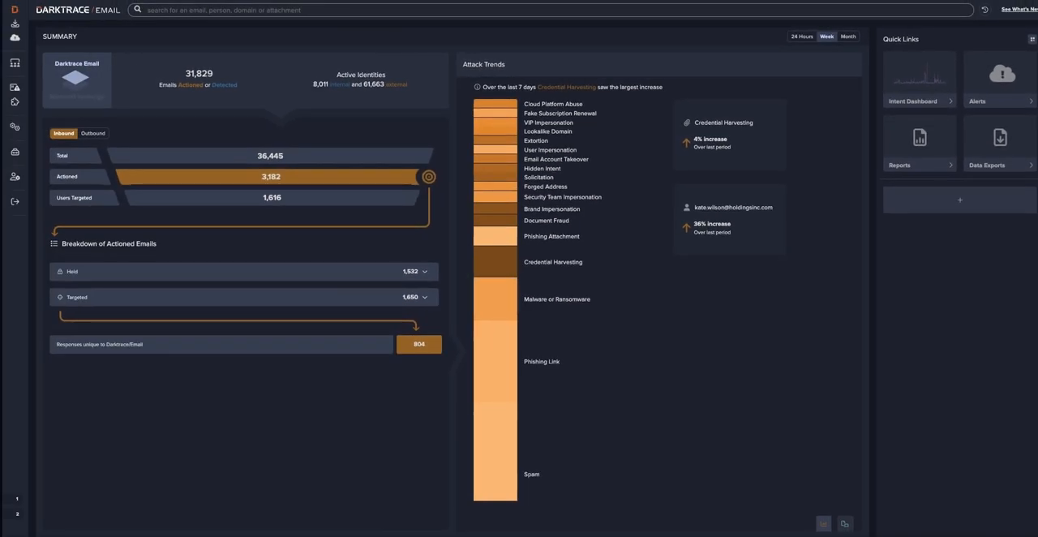
mouse_move(846, 522)
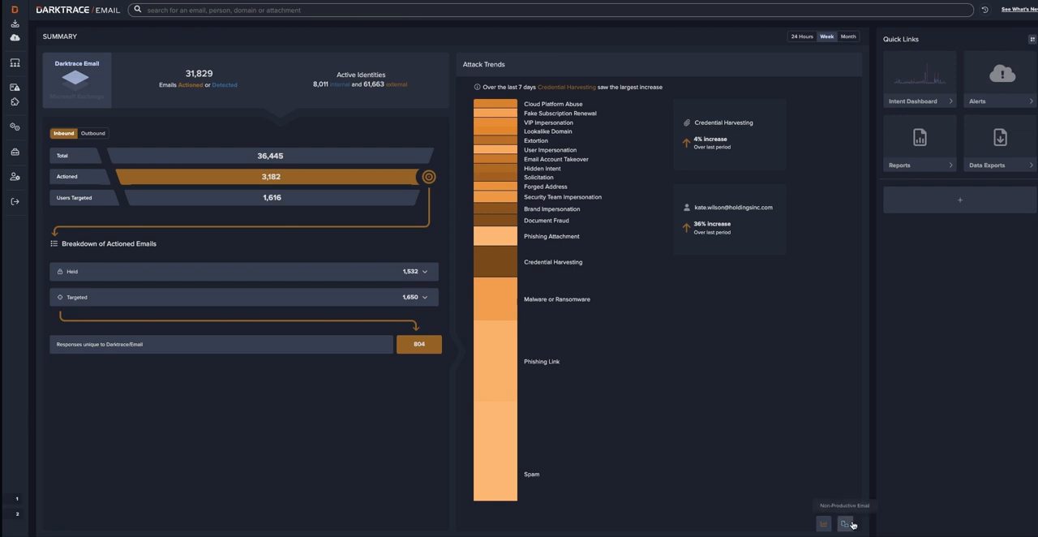
Show the Non-Productive Email breakdown: 18,279 emails, 58,222 hours per year saved.
left_click(846, 522)
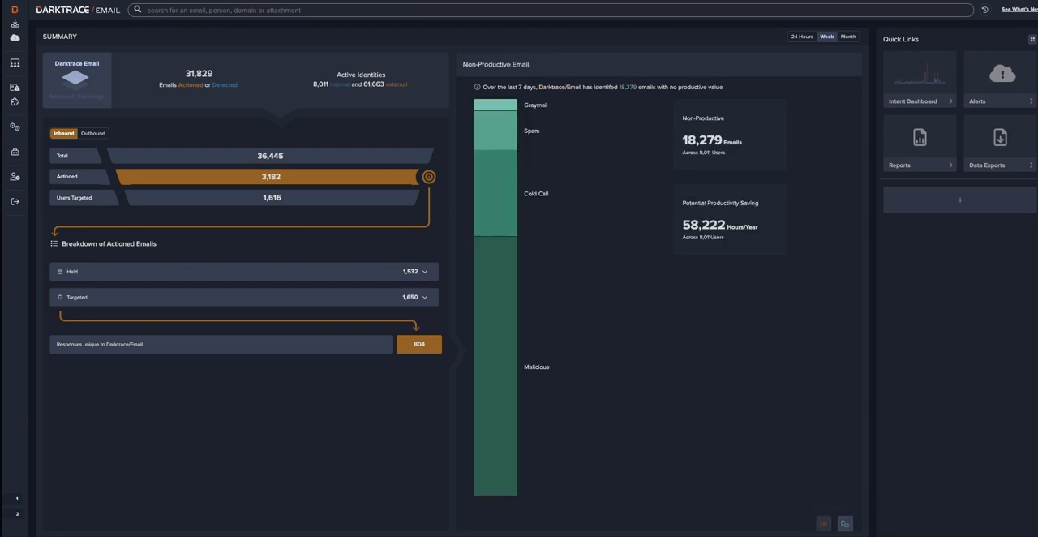